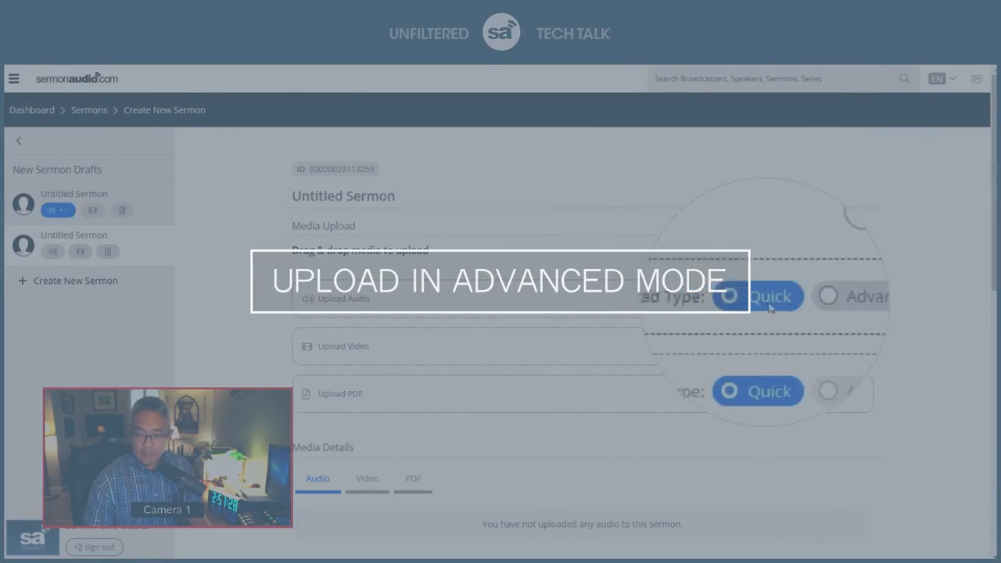
- Switch Upload Audio to Advanced and bring up the file chooser for the audio
{"action": "left_click", "coordinate": [795, 298]}
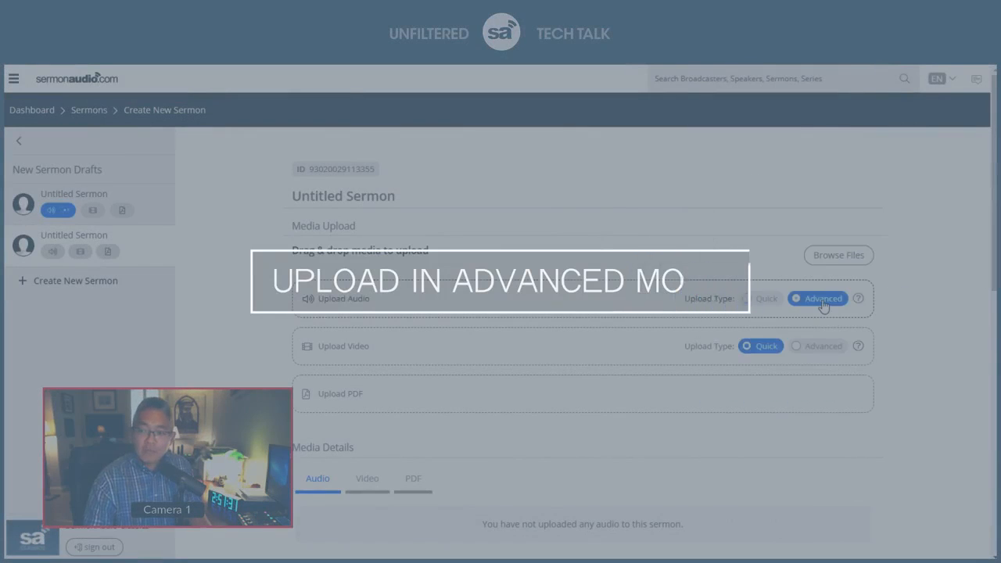
{"action": "left_click", "coordinate": [795, 297]}
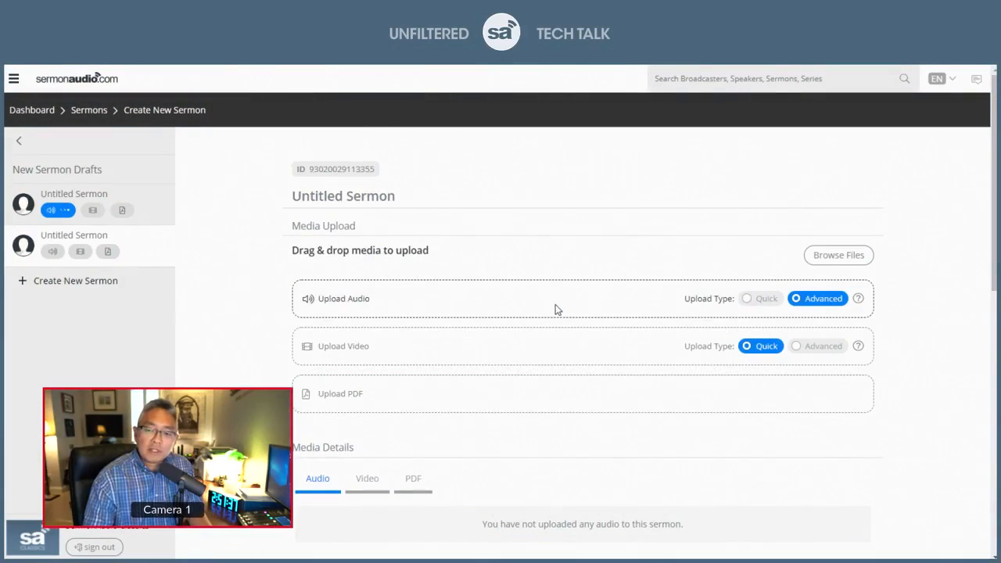
{"action": "left_click", "coordinate": [839, 254]}
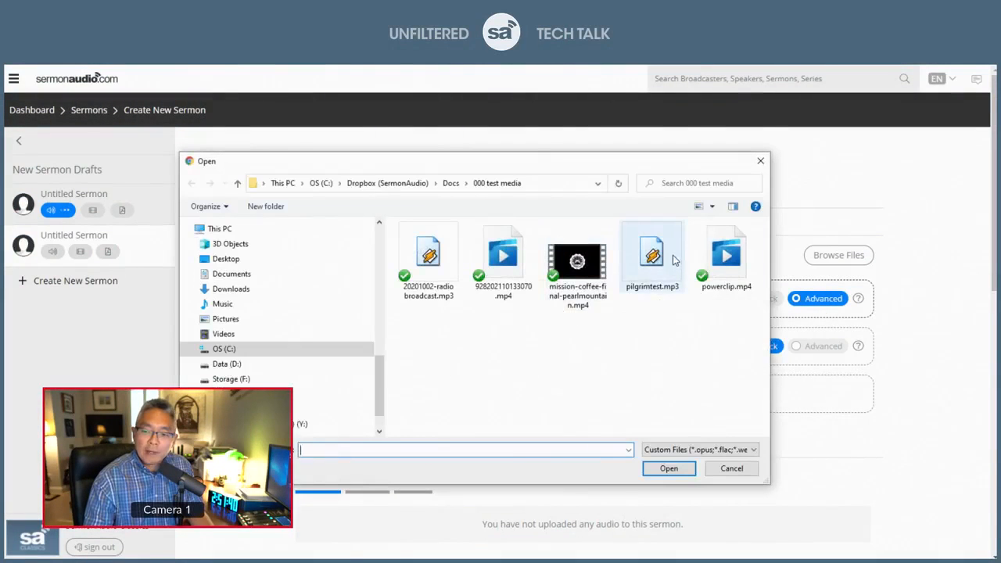
- Upload pilgrimtest.mp3, trim its start to 02:59 and enable Fade In and Fade Out
{"action": "left_click", "coordinate": [670, 468]}
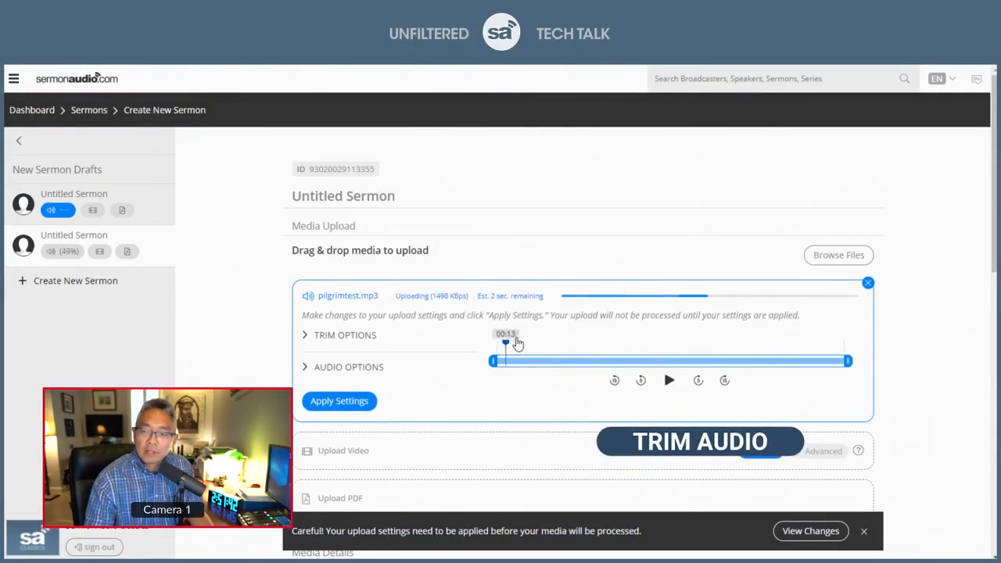
{"action": "left_click_drag", "start_coordinate": [504, 360], "coordinate": [609, 360]}
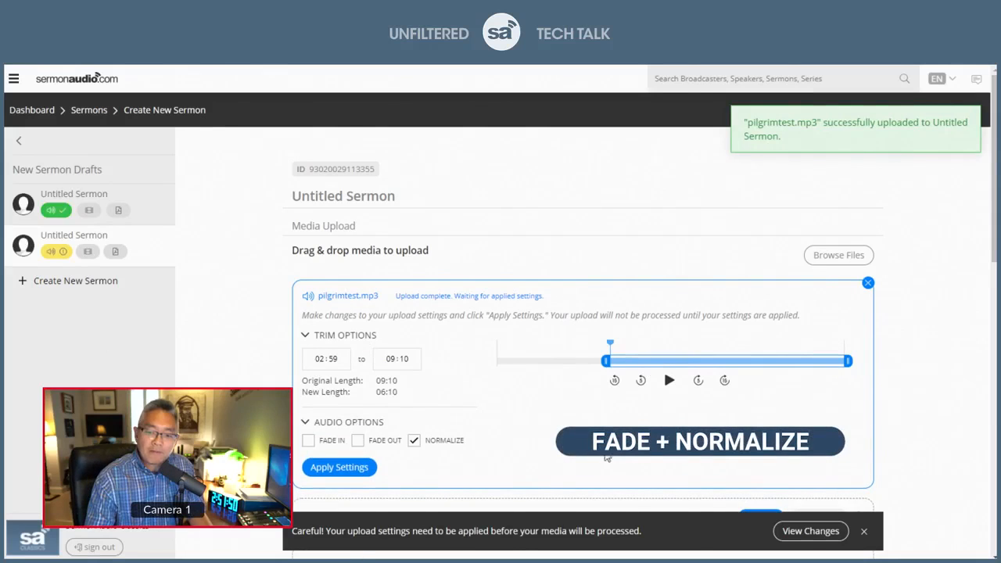
{"action": "left_click", "coordinate": [308, 440]}
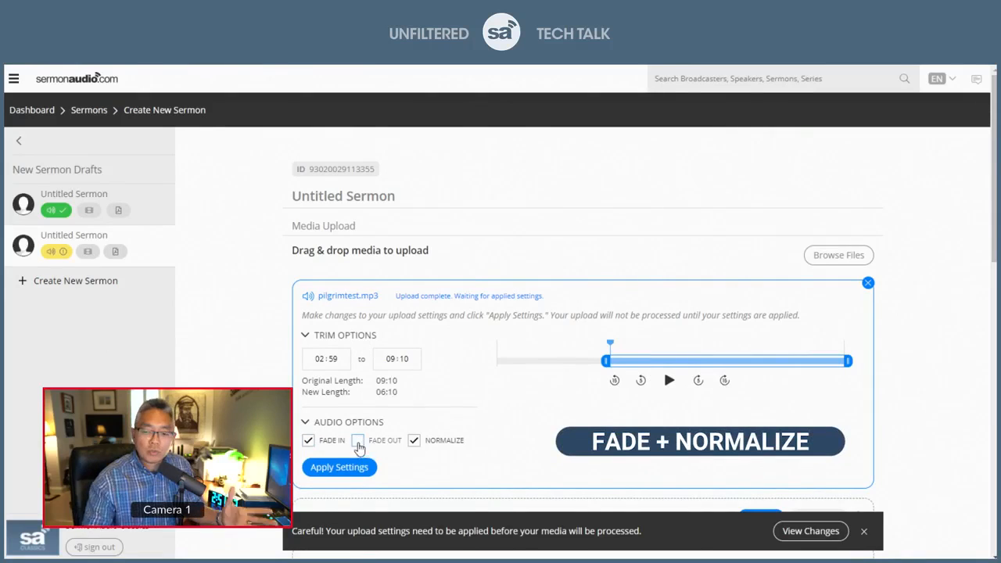
{"action": "left_click", "coordinate": [357, 440]}
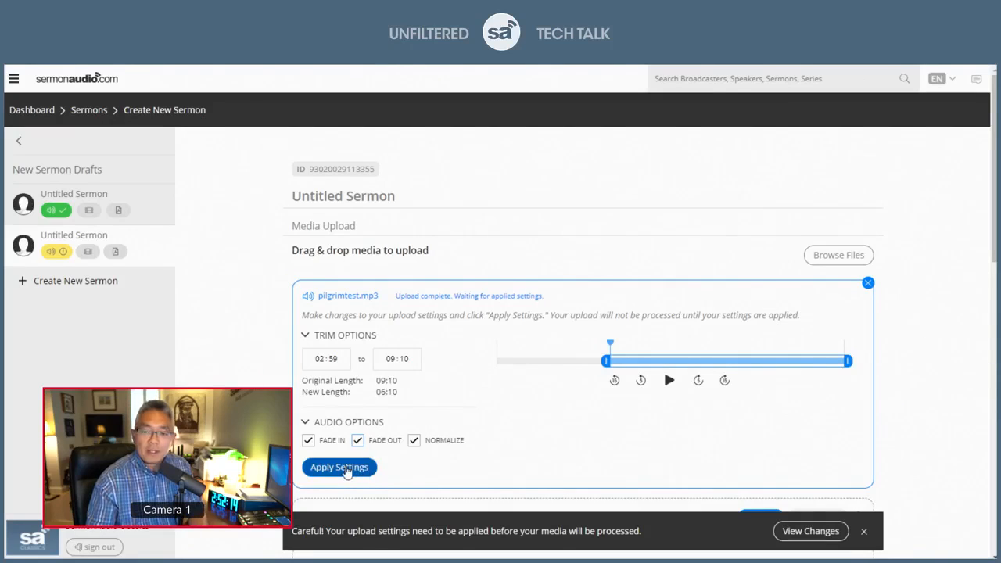
- Apply the trim and fade settings to pilgrimtest.mp3 and start a new sermon draft
{"action": "left_click", "coordinate": [339, 466]}
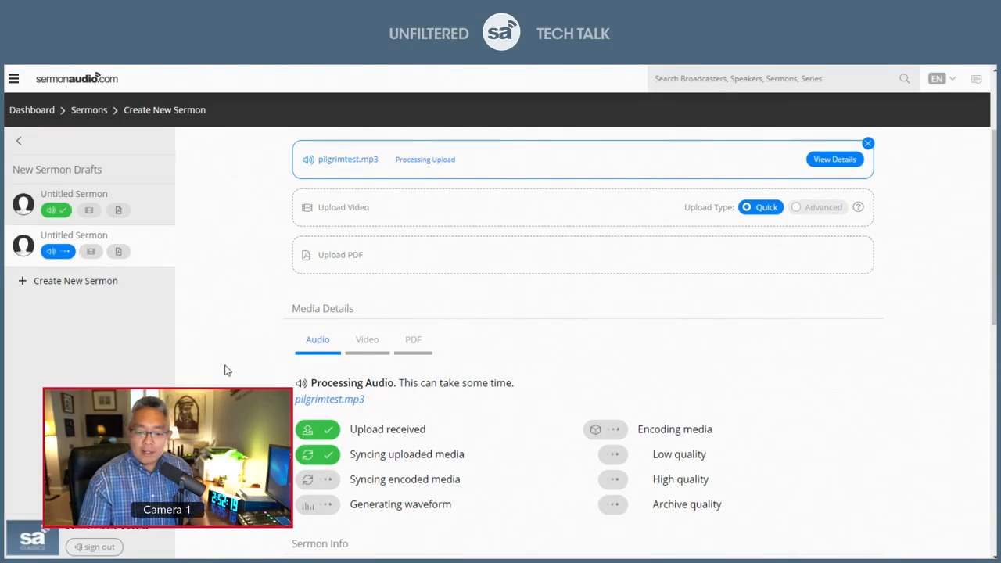
{"action": "mouse_move", "coordinate": [186, 297]}
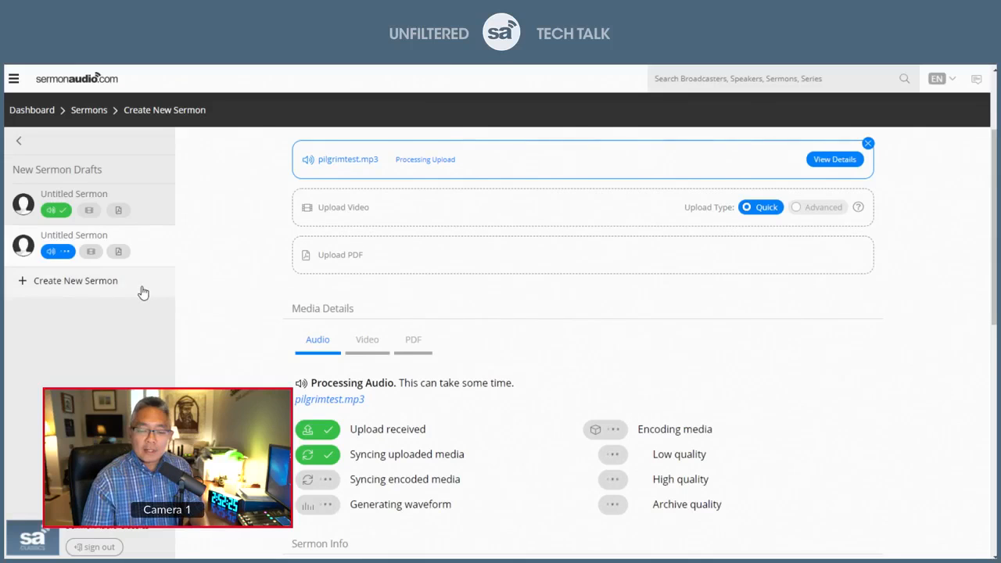
{"action": "left_click", "coordinate": [75, 280]}
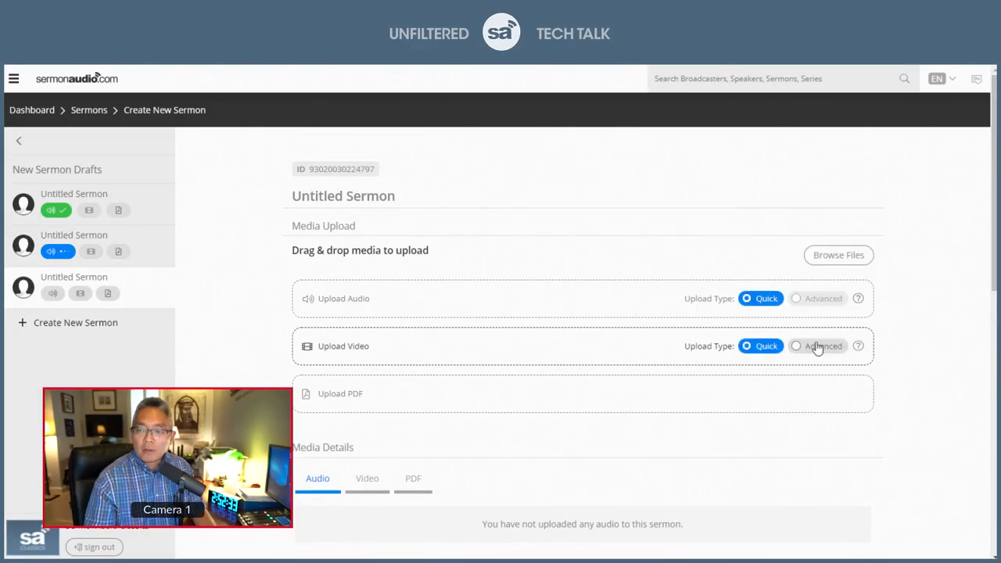
- Switch Upload Video to Advanced and upload mission-coffee-final-pearlmountain.mp4, previewing it at another point
{"action": "left_click", "coordinate": [823, 346]}
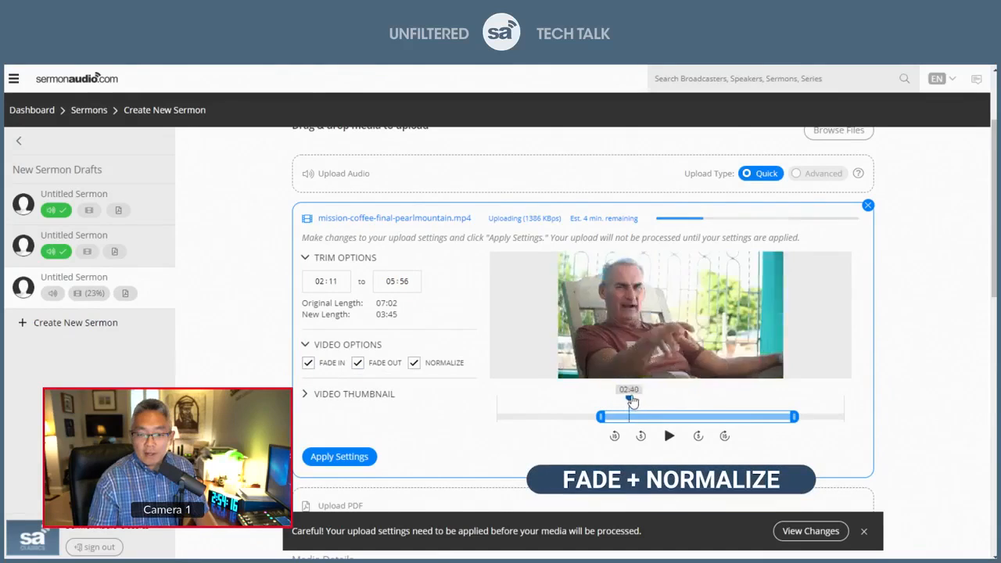
{"action": "left_click_drag", "start_coordinate": [629, 416], "coordinate": [601, 416]}
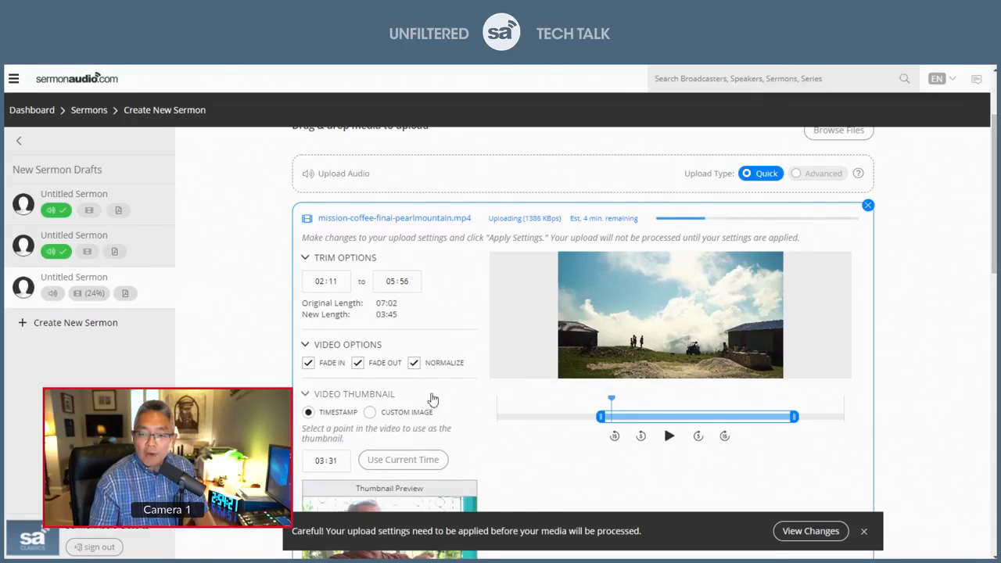
- Scrub the video to a crowd scene around 02:14 and use that frame as the thumbnail
{"action": "scroll", "scroll_direction": "down", "scroll_amount": 3}
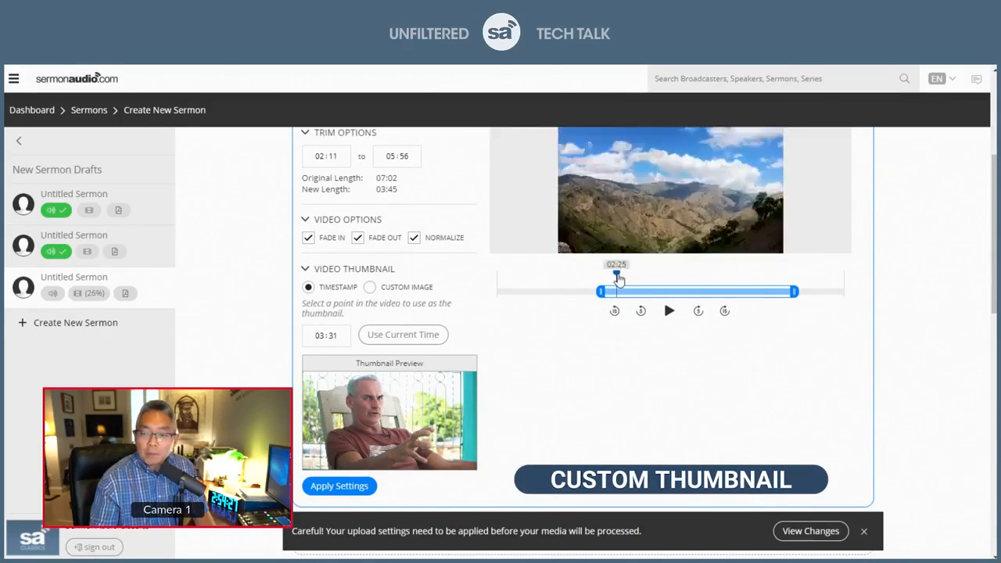
{"action": "left_click_drag", "start_coordinate": [618, 278], "coordinate": [648, 279]}
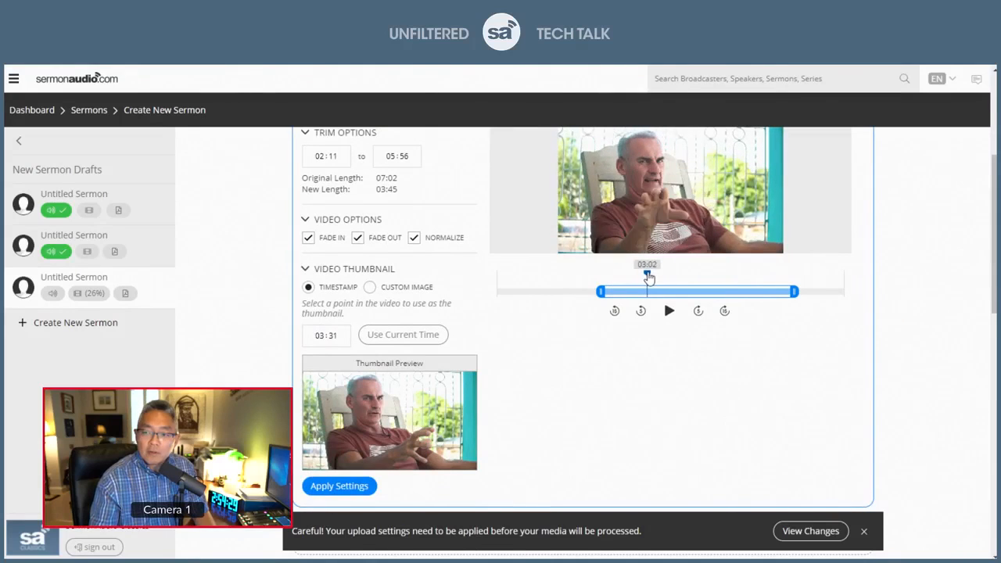
{"action": "left_click_drag", "start_coordinate": [648, 279], "coordinate": [634, 279]}
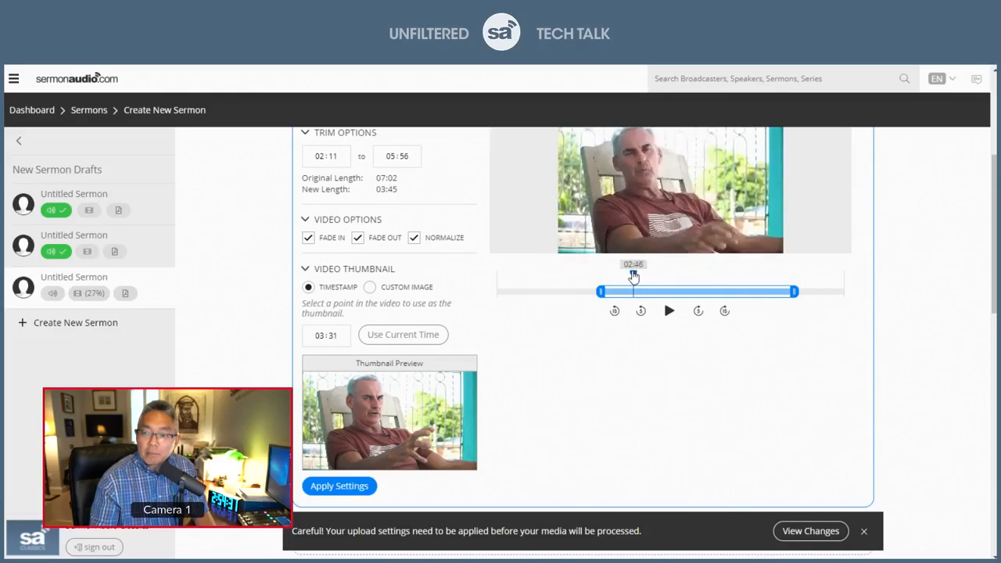
{"action": "left_click_drag", "start_coordinate": [634, 279], "coordinate": [608, 278]}
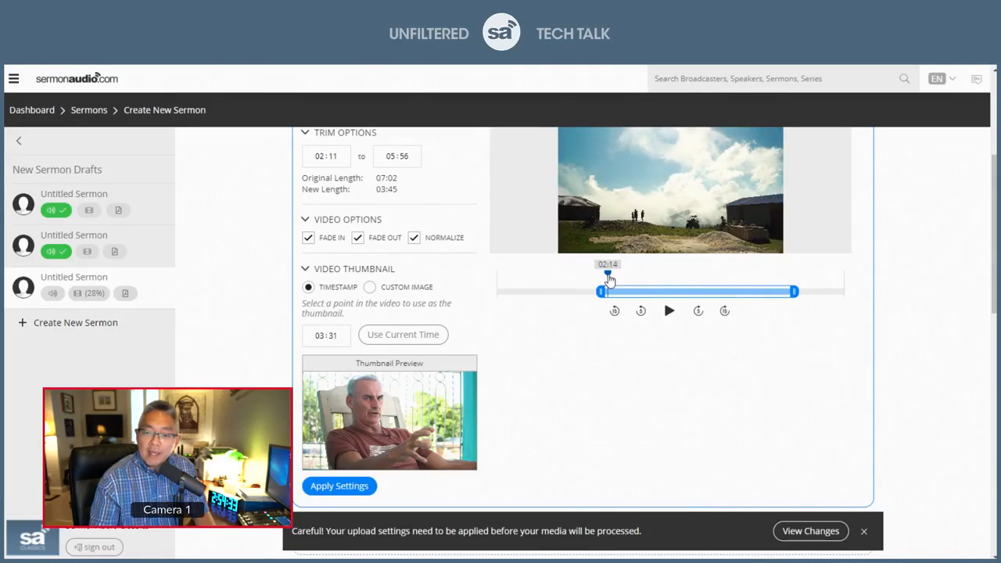
{"action": "mouse_move", "coordinate": [507, 423]}
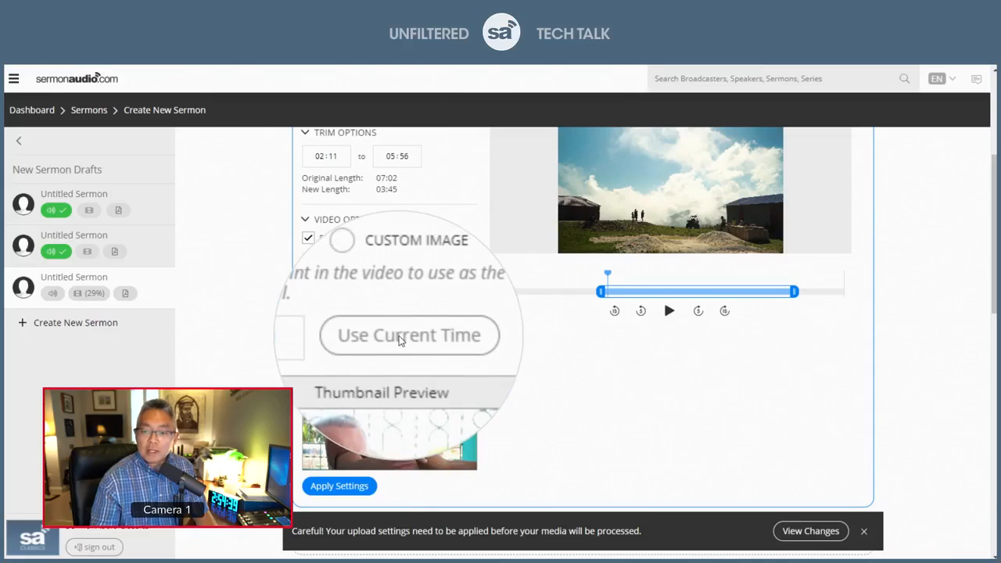
{"action": "left_click", "coordinate": [403, 335]}
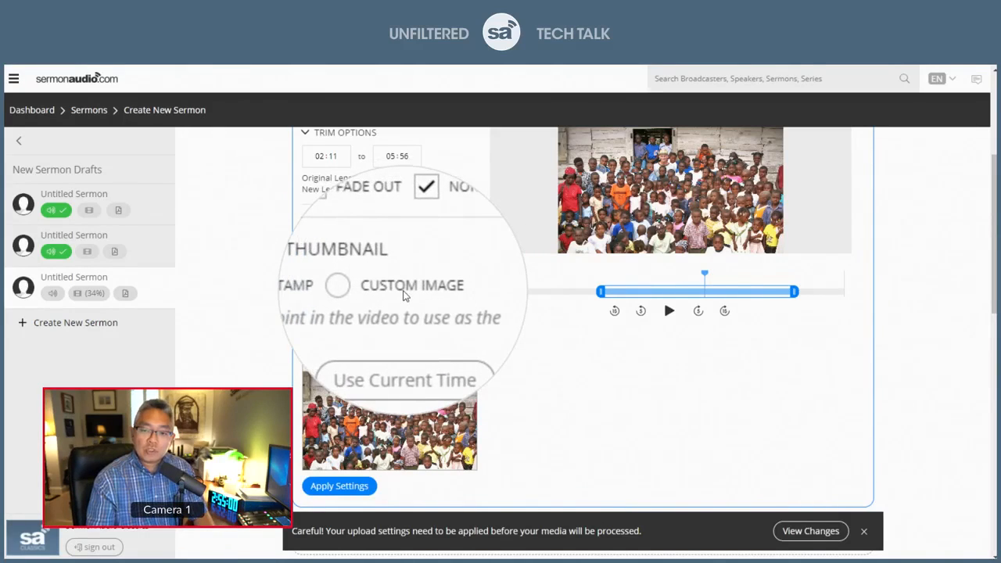
- Set a Custom Image thumbnail using mission-coffee-final-pearlmountain-thumbnail.jpg
{"action": "left_click", "coordinate": [370, 286]}
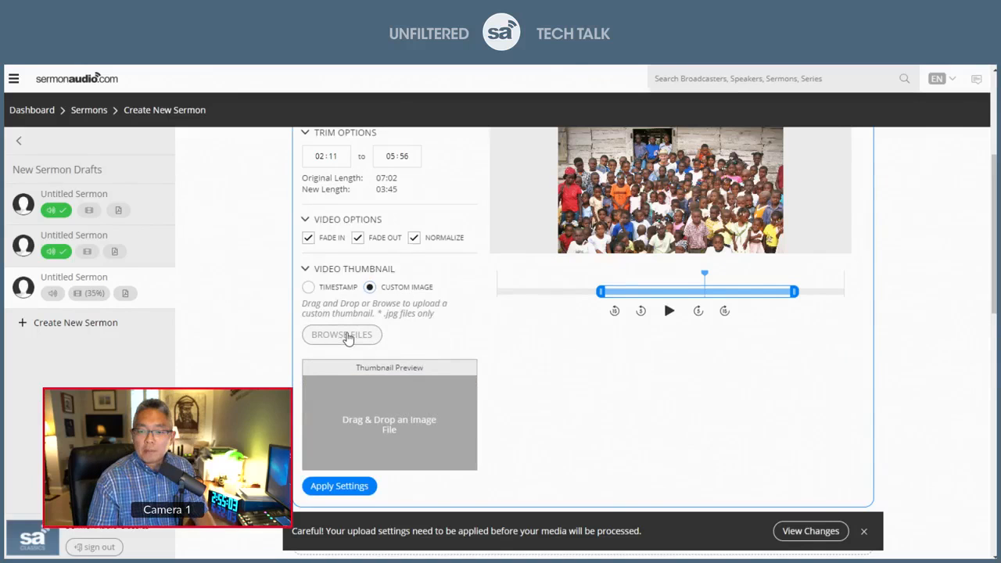
{"action": "left_click", "coordinate": [341, 335]}
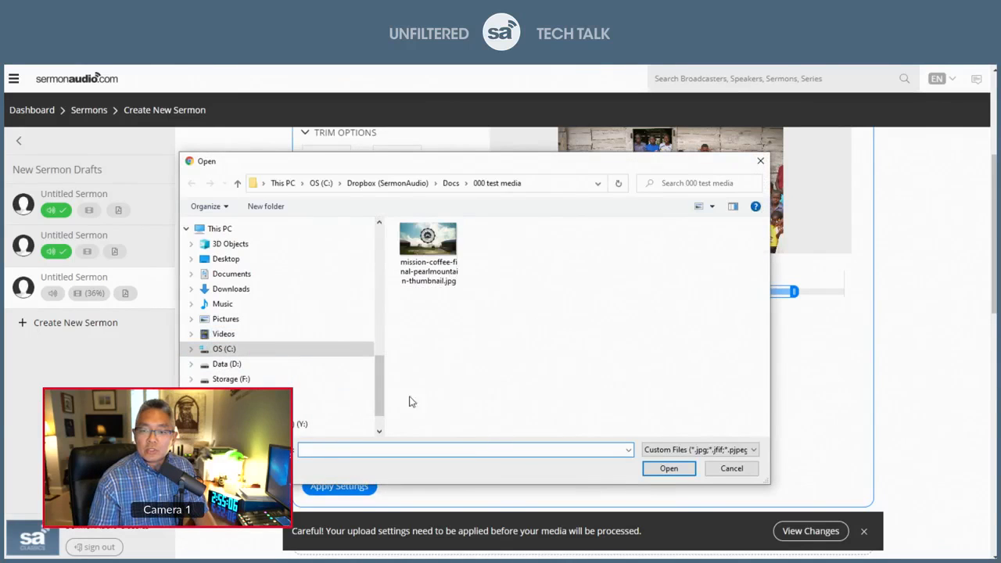
{"action": "left_click", "coordinate": [429, 242]}
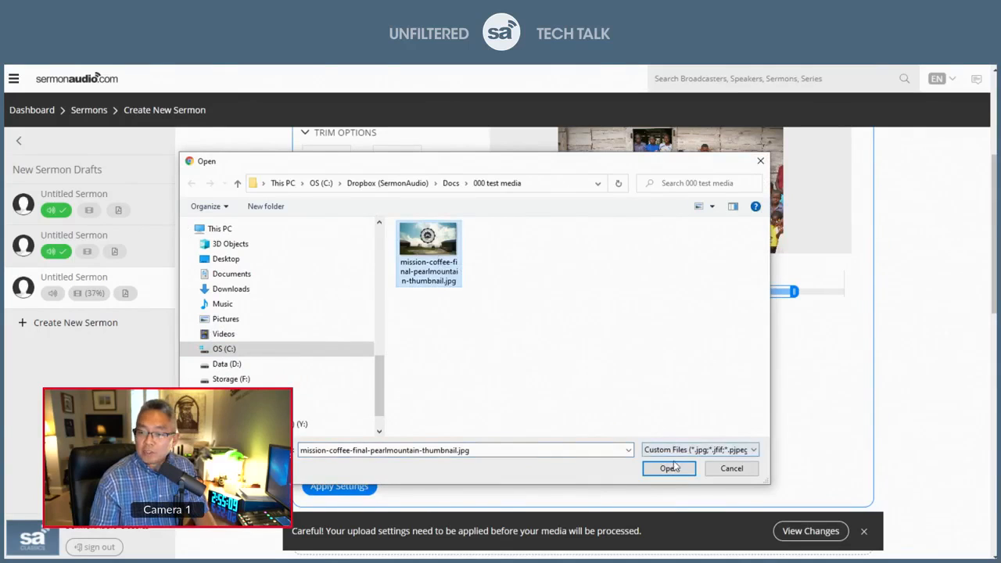
{"action": "left_click", "coordinate": [670, 468]}
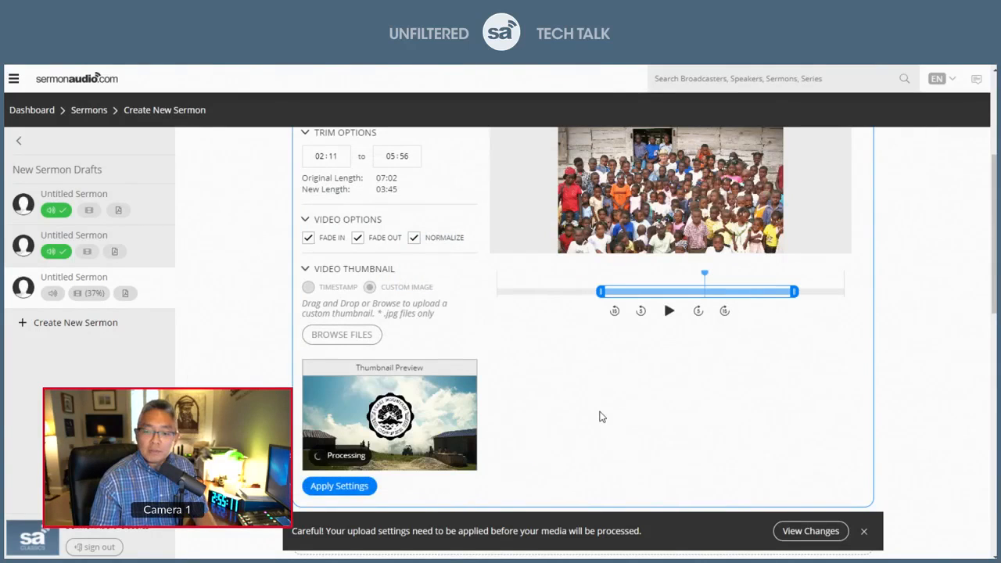
{"action": "left_click", "coordinate": [370, 288]}
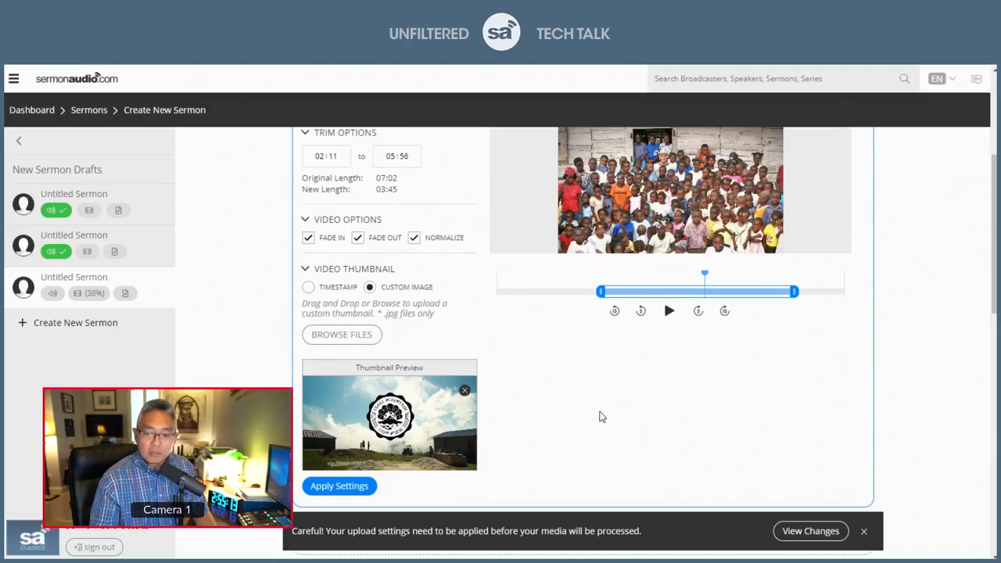